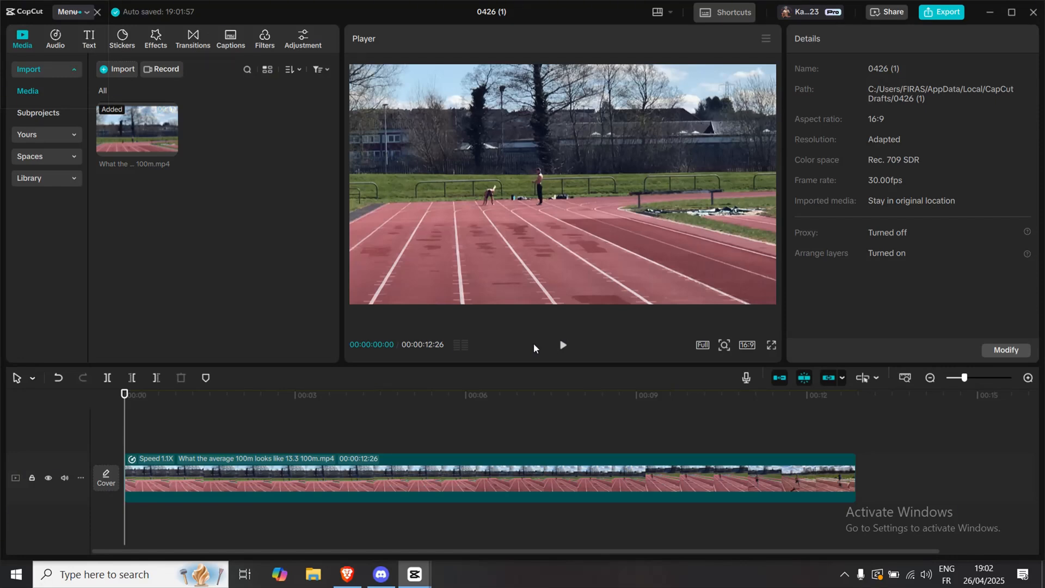
mouse_move(448, 263)
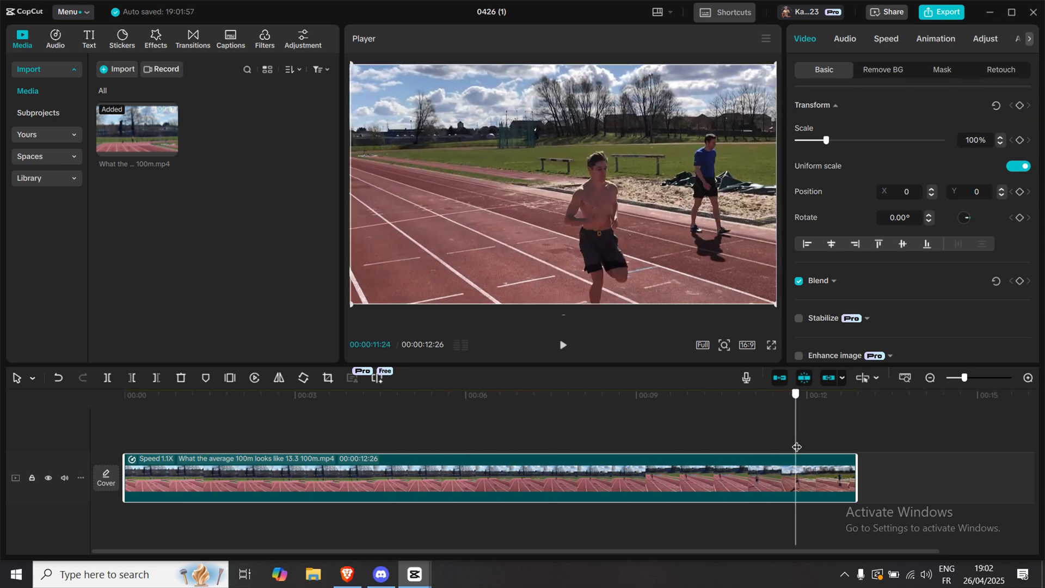
Move the playhead to the 12-second mark of the sprint clip
left_click_drag(795, 394, 808, 394)
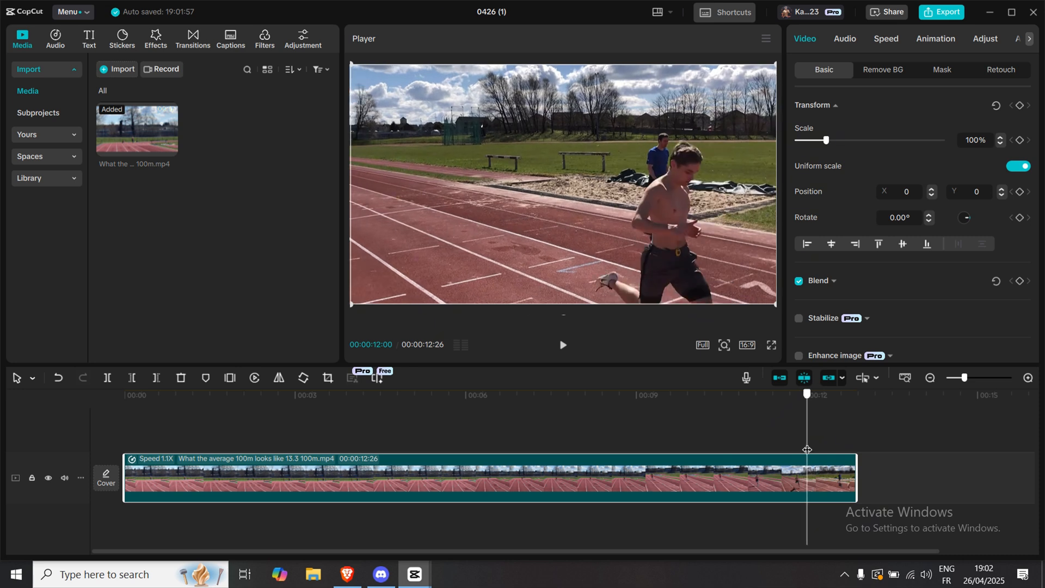
mouse_move(88, 46)
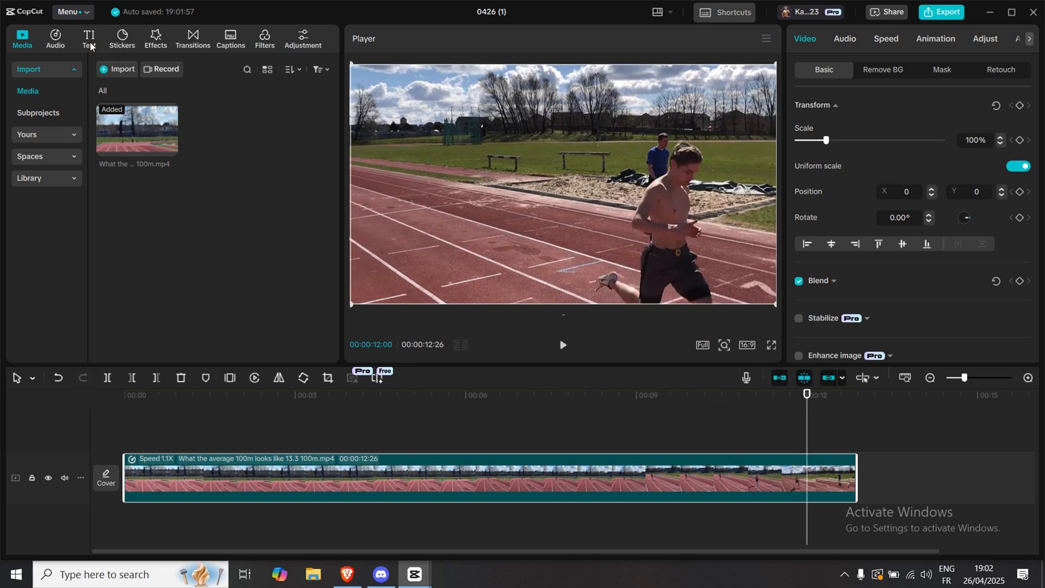
Add a Default text clip of dashes stretched from the start to the 12-second mark
left_click(88, 39)
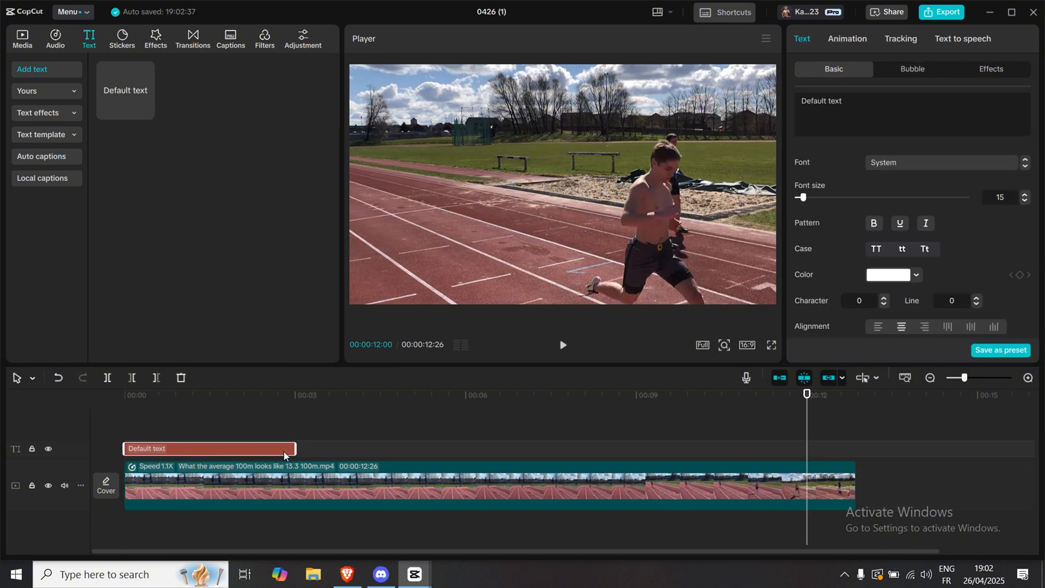
left_click_drag(294, 448, 807, 448)
type("__")
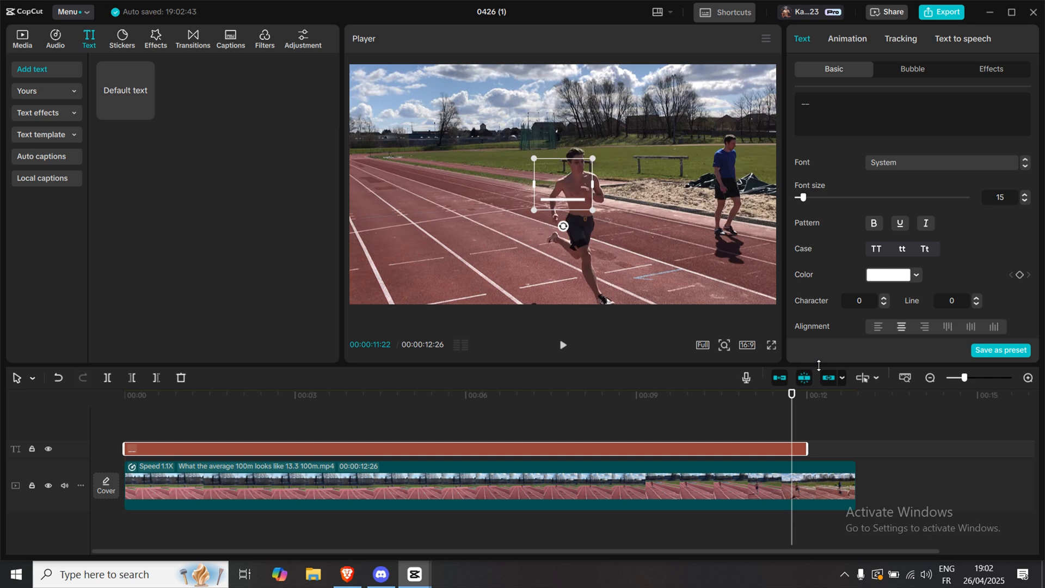
Set the dash text's colour to the gray preset
left_click(915, 275)
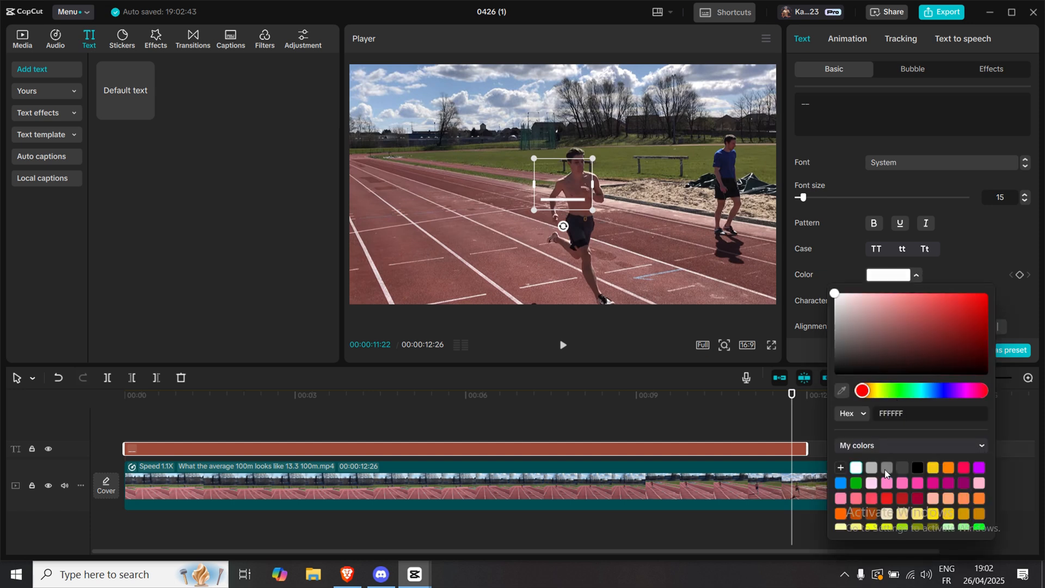
left_click(838, 330)
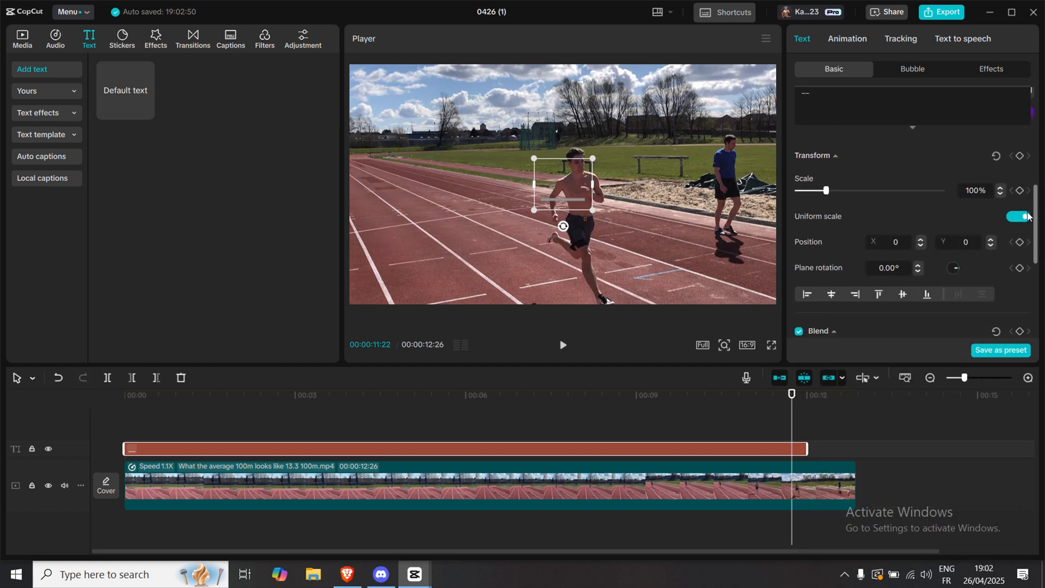
Disable Uniform scale, set width and height to 500% and Position Y to -159
left_click(1020, 216)
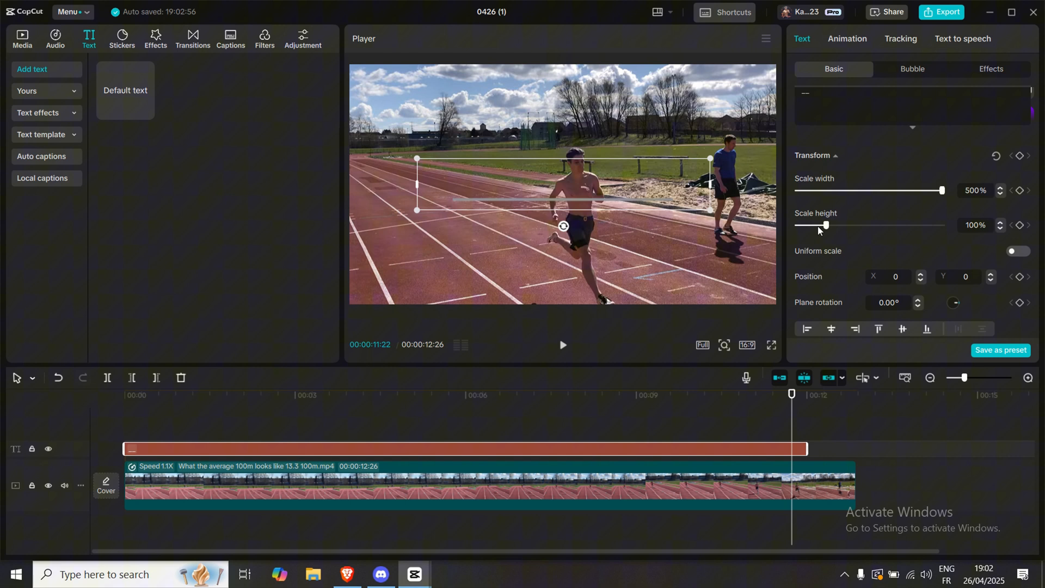
left_click_drag(805, 225, 942, 225)
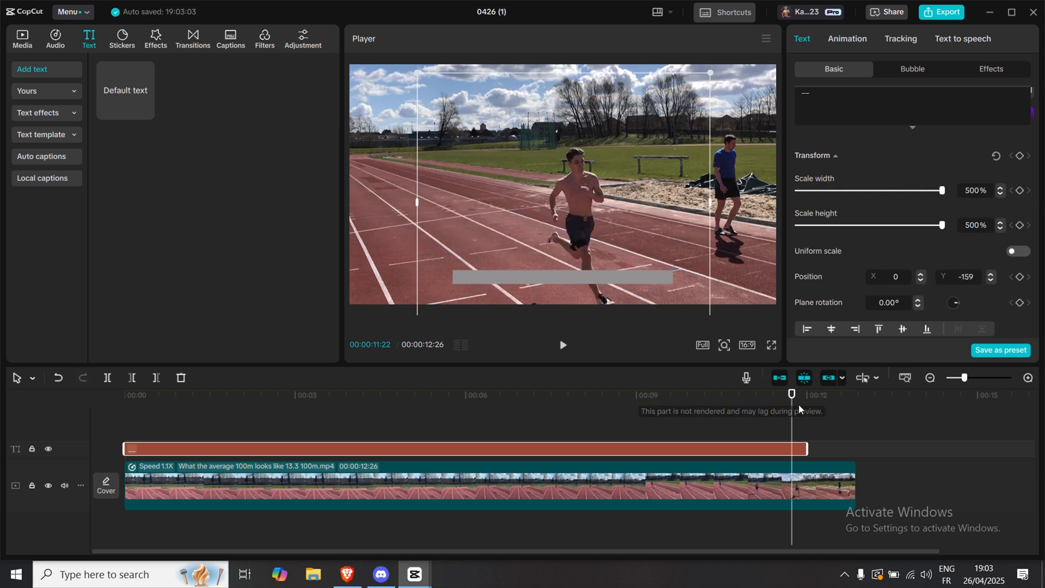
left_click(698, 394)
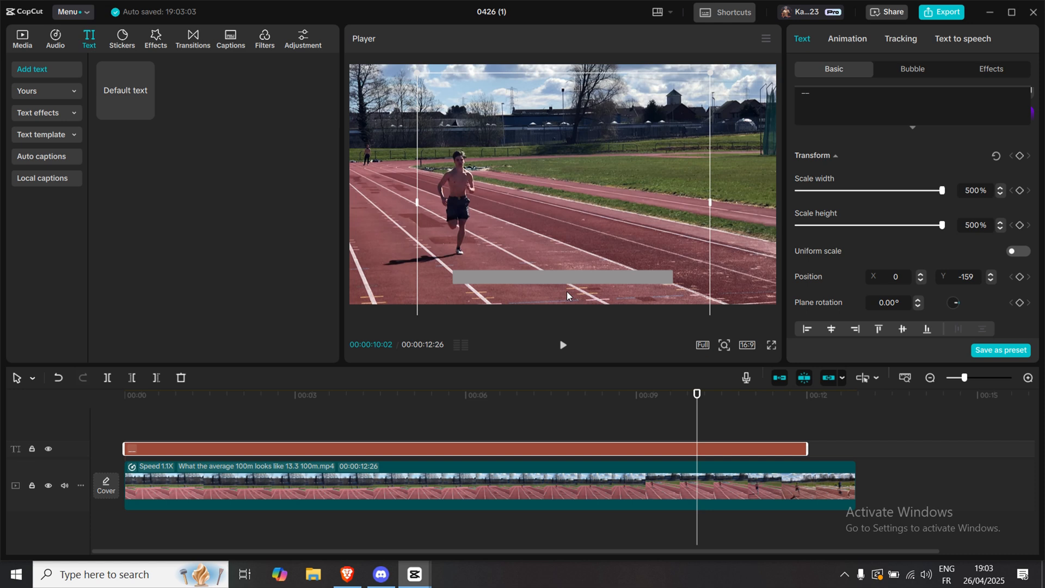
mouse_move(696, 395)
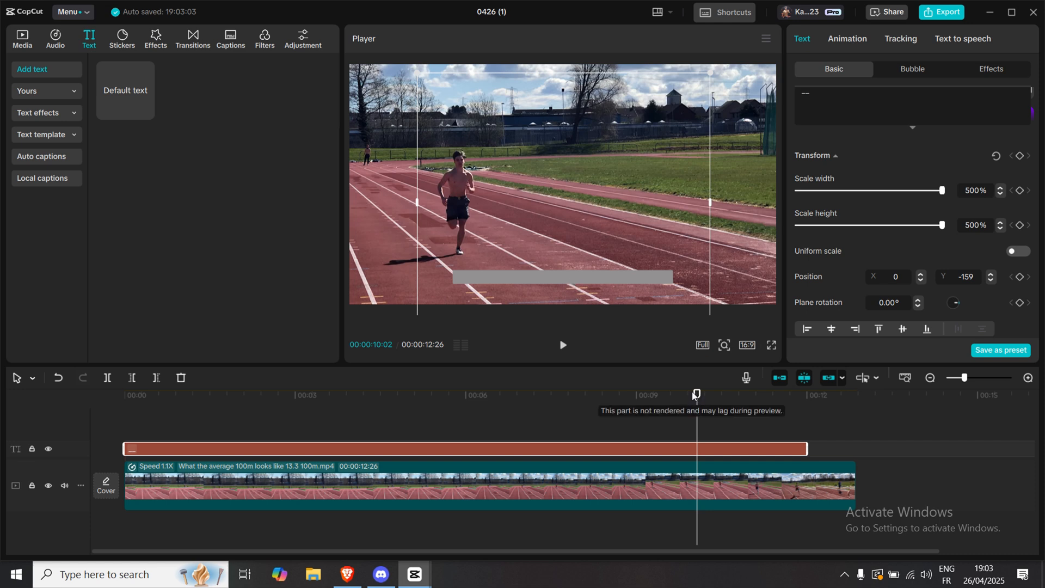
Copy the gray bar text to a second track and colour the top copy Hex CB00FF
key("ctrl+c")
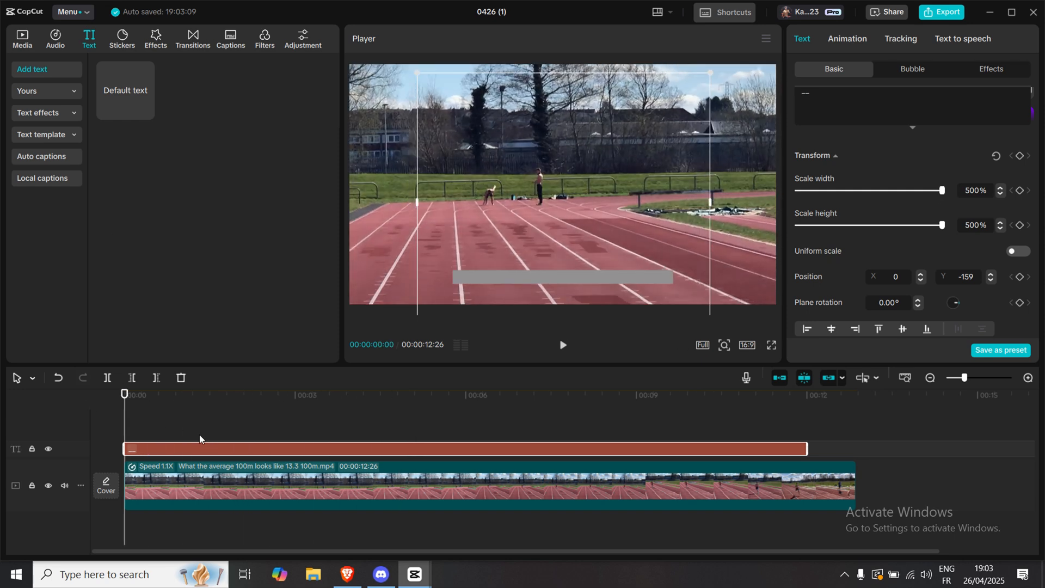
mouse_move(176, 448)
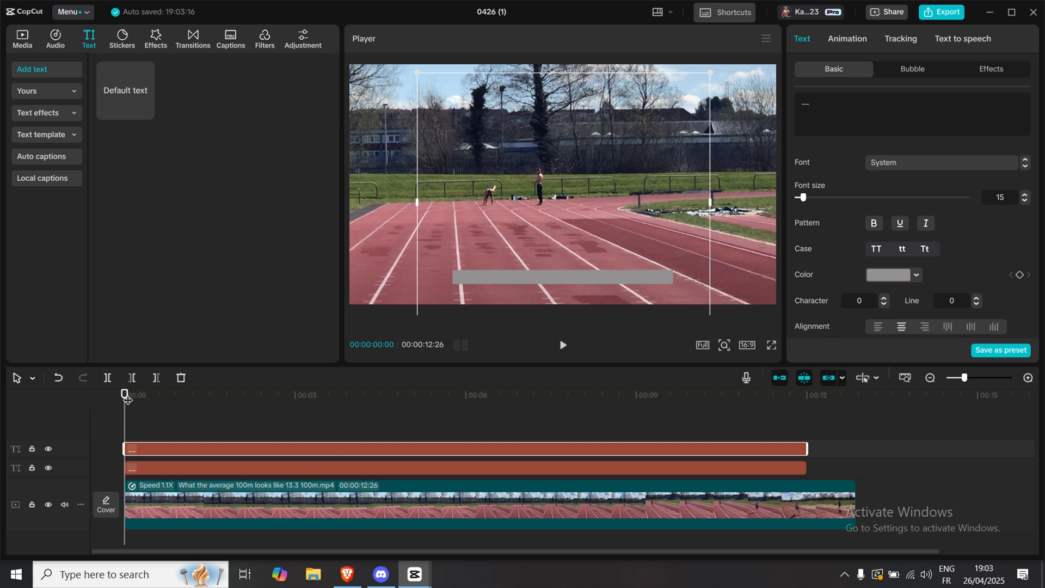
left_click(916, 275)
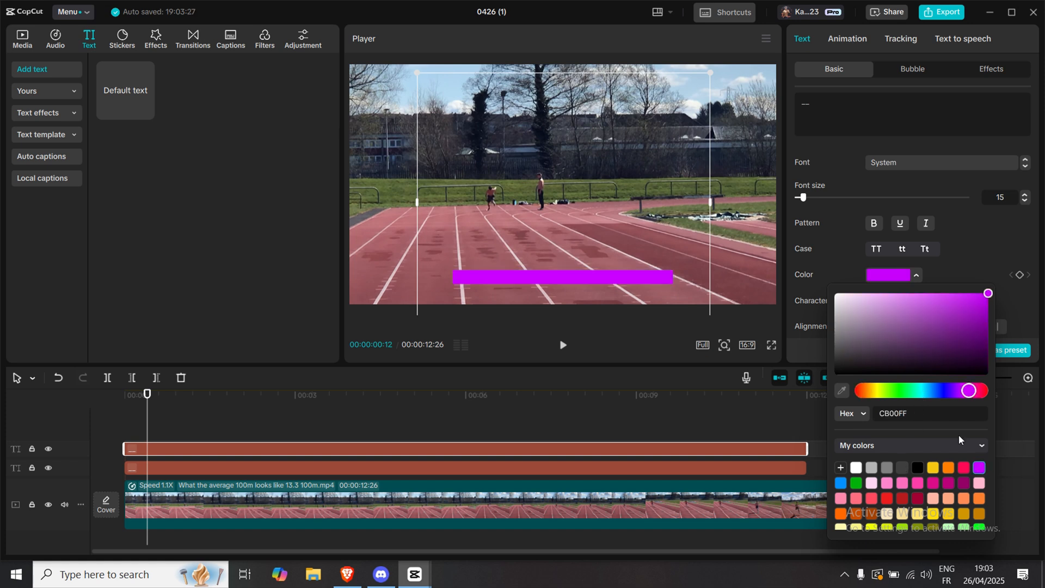
left_click(660, 353)
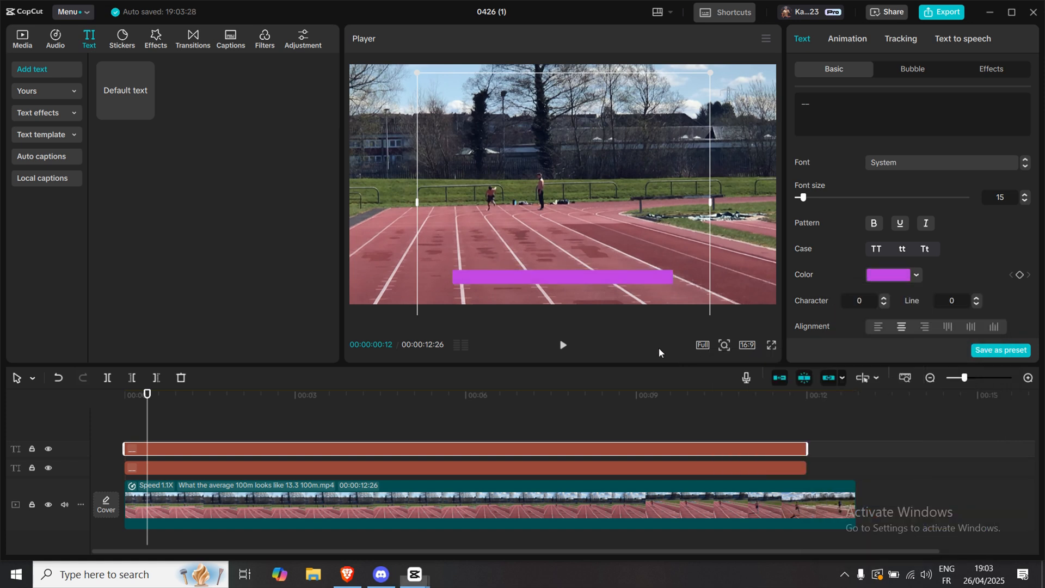
Create a compound clip from each of the two bar text clips
right_click(471, 453)
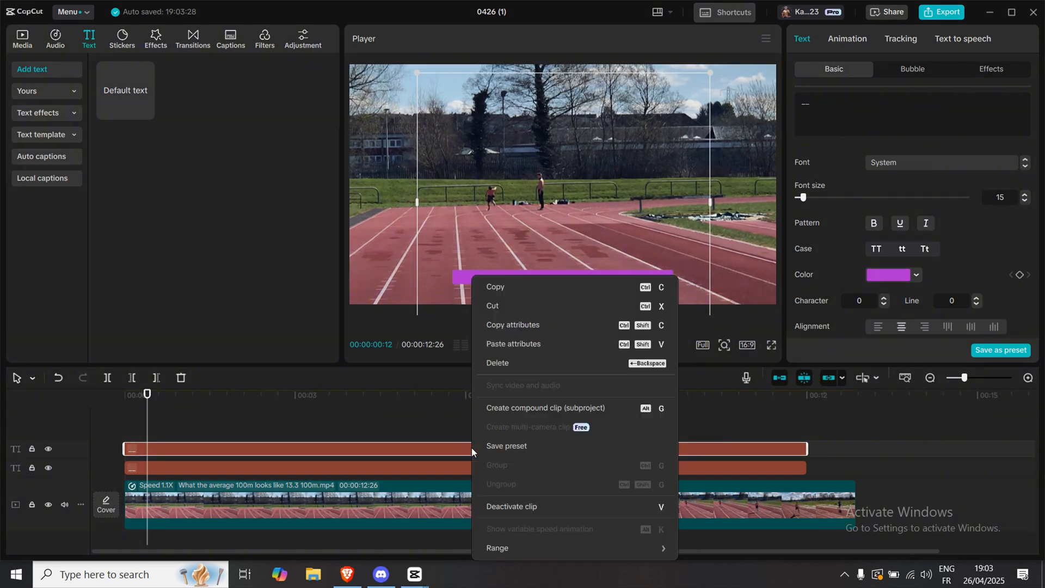
left_click(545, 408)
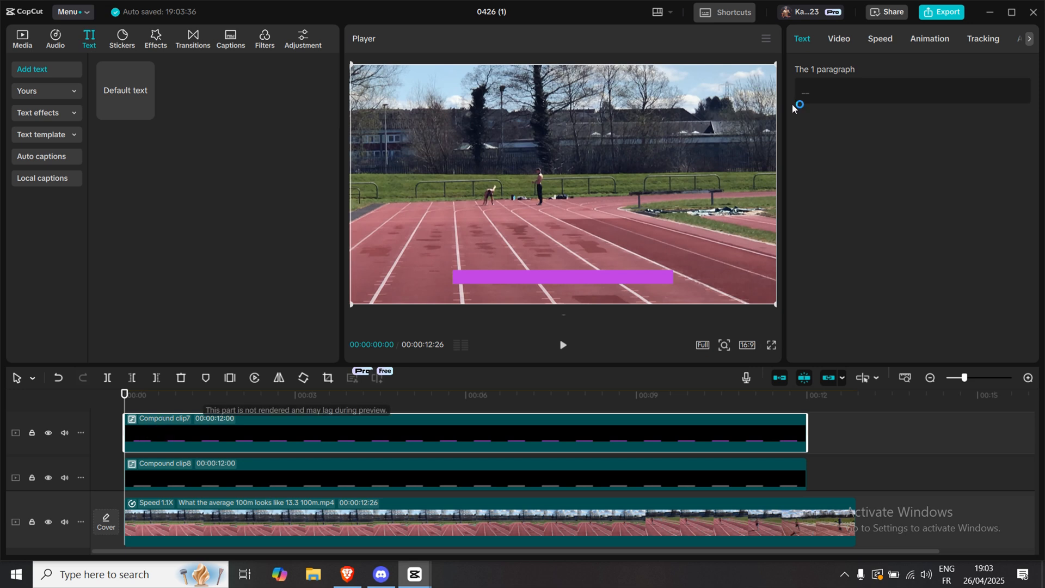
Apply a Split mask to the purple bar at -90° rotation and Position X -497
left_click(839, 39)
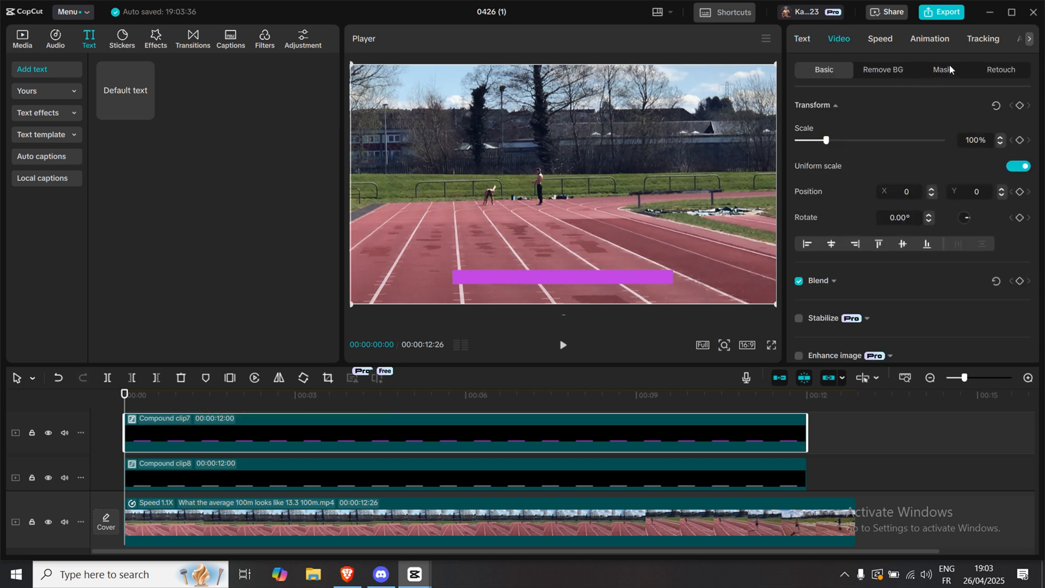
left_click(941, 70)
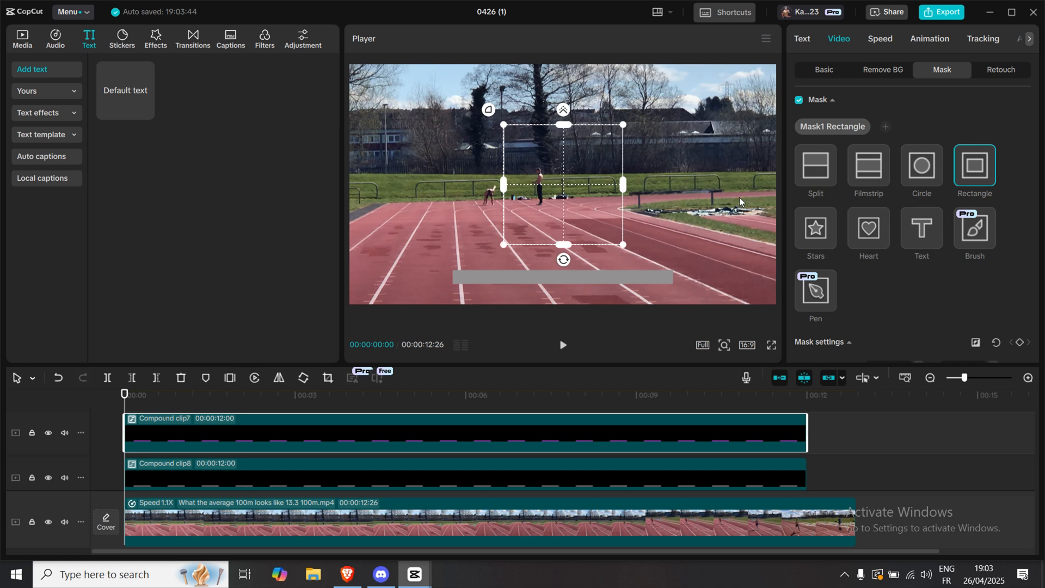
left_click(816, 167)
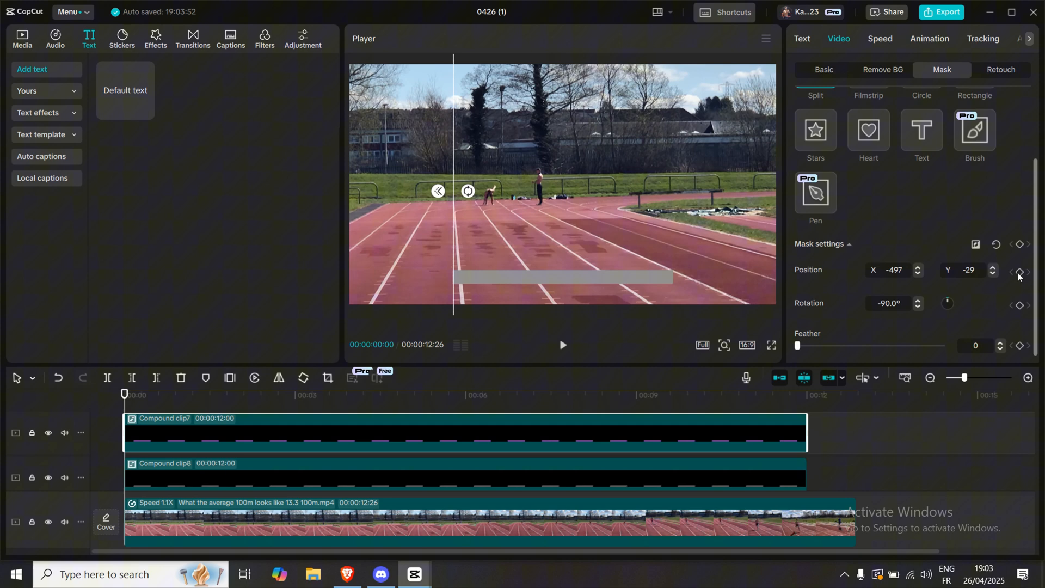
Keyframe mask Position X from -497 at 0s to 489 at 12s, then preview playback
left_click(1020, 271)
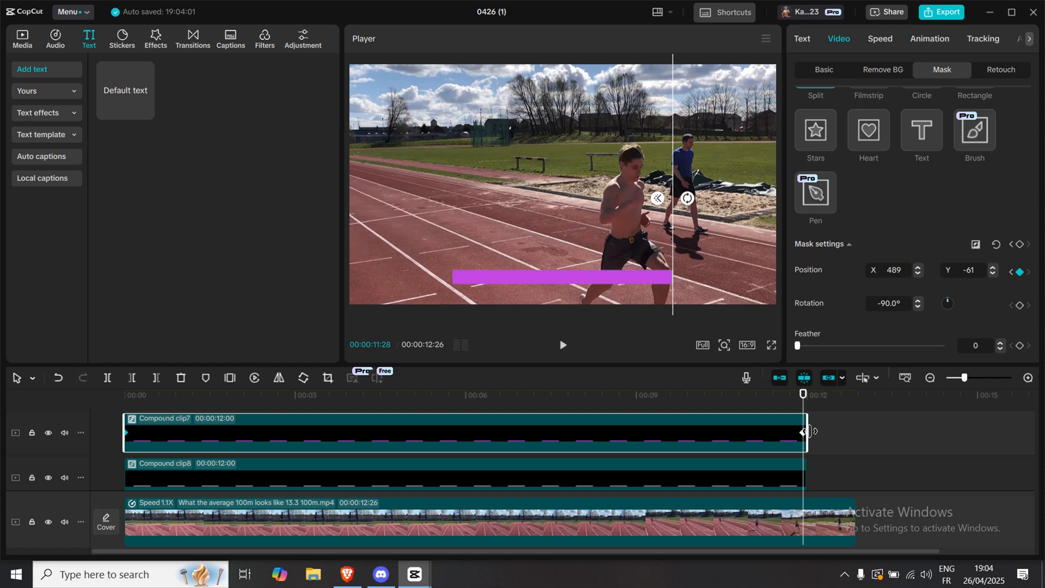
left_click(563, 345)
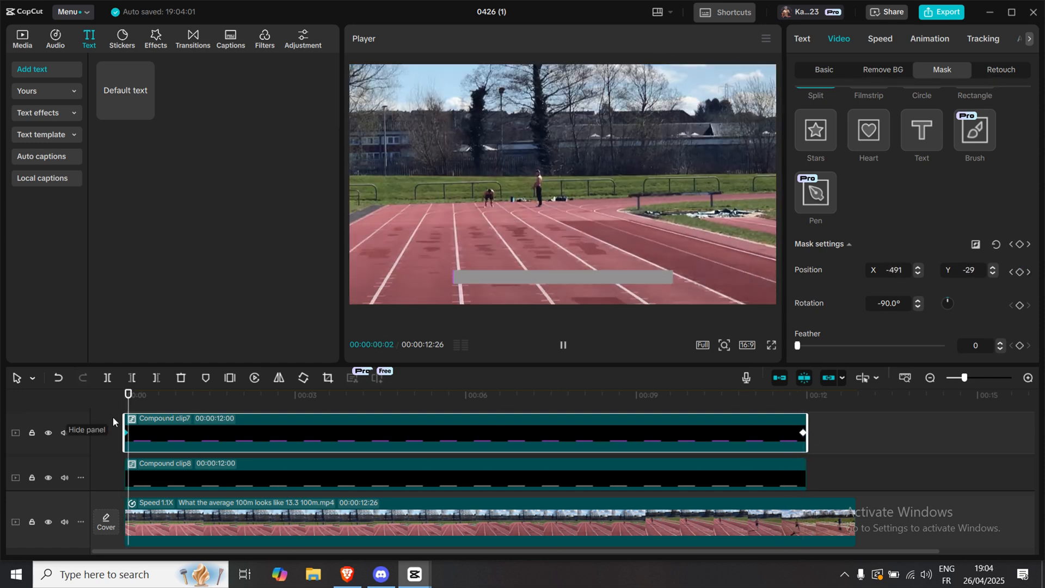